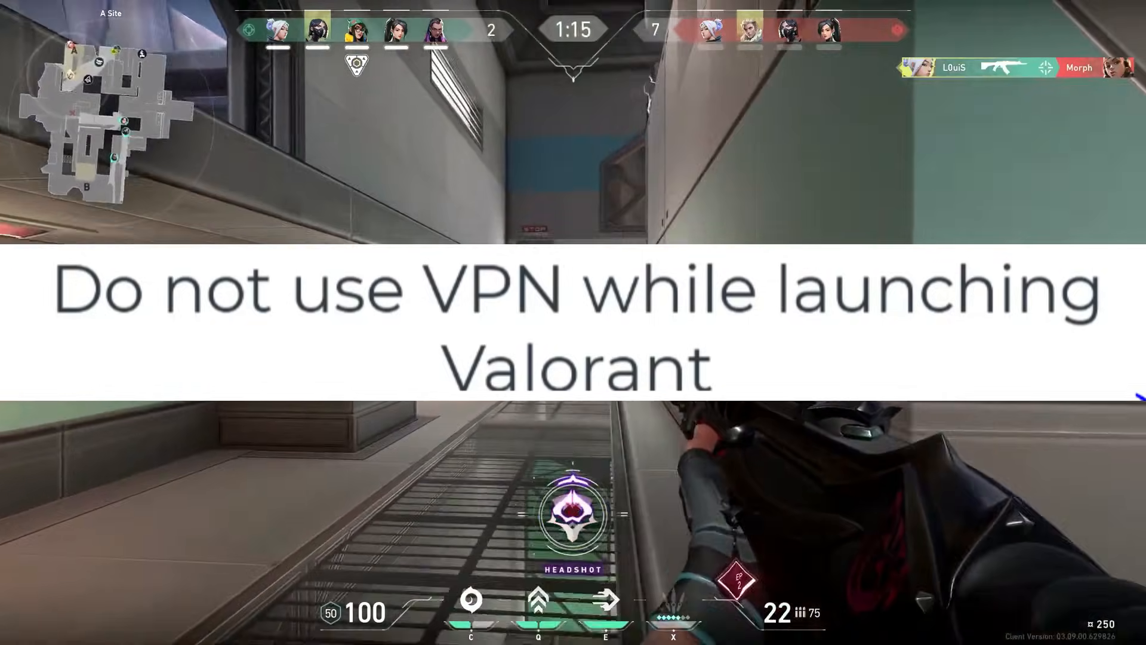
Step: Launch RevoUPort from the extracted RevoUninstaller_Portable folder
{"action": "type", "text": "riot"}
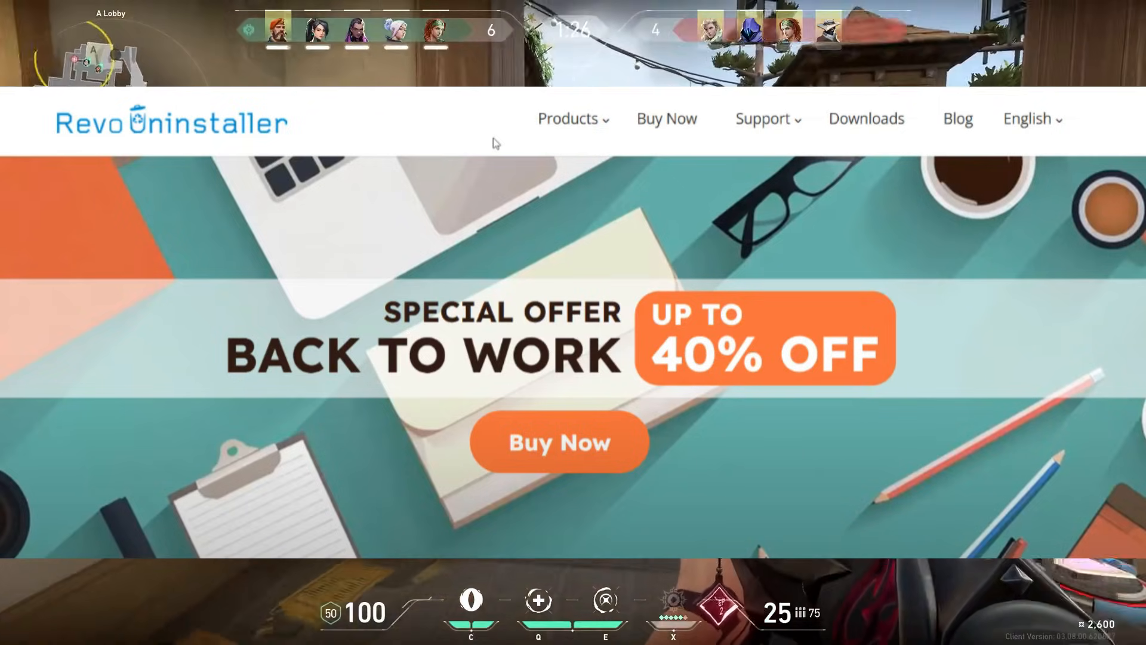
{"action": "scroll", "scroll_direction": "down", "scroll_amount": 3}
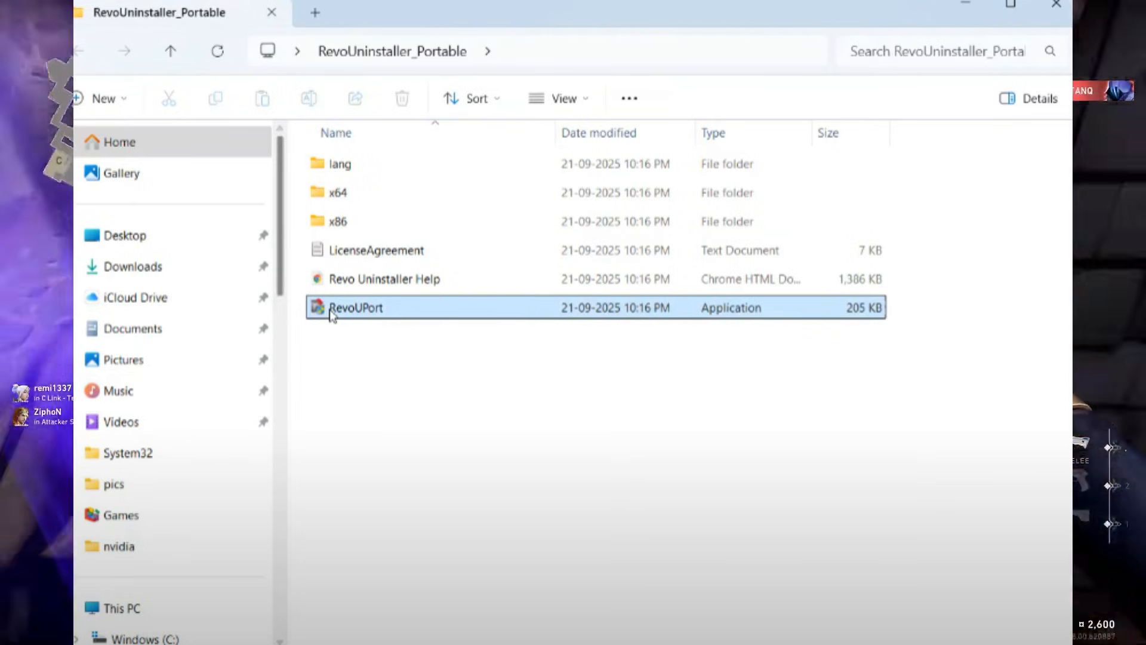
{"action": "double_click", "coordinate": [355, 307]}
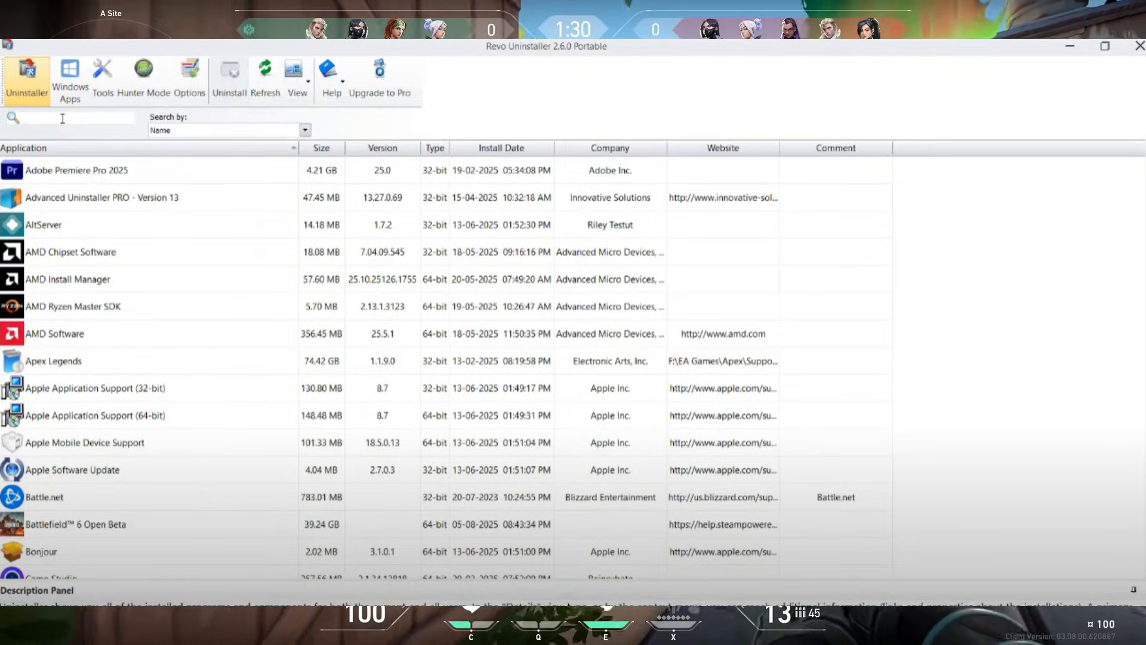
Step: Search the programs list for 'riot' and select Riot Vanguard
{"action": "type", "text": "riot"}
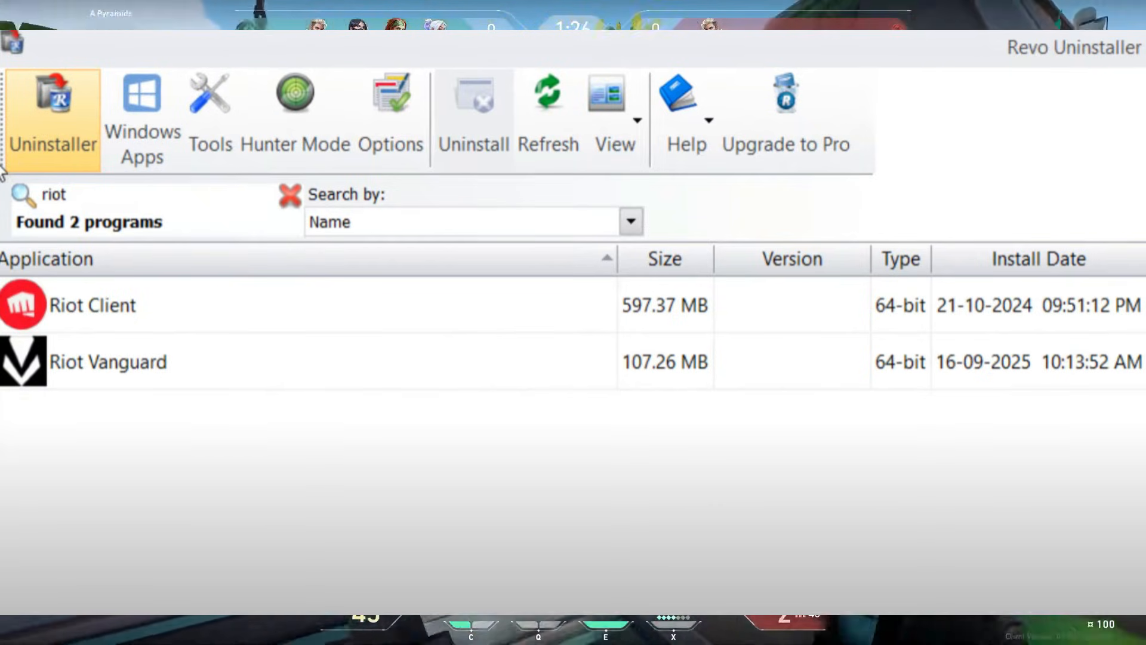
{"action": "left_click", "coordinate": [472, 95]}
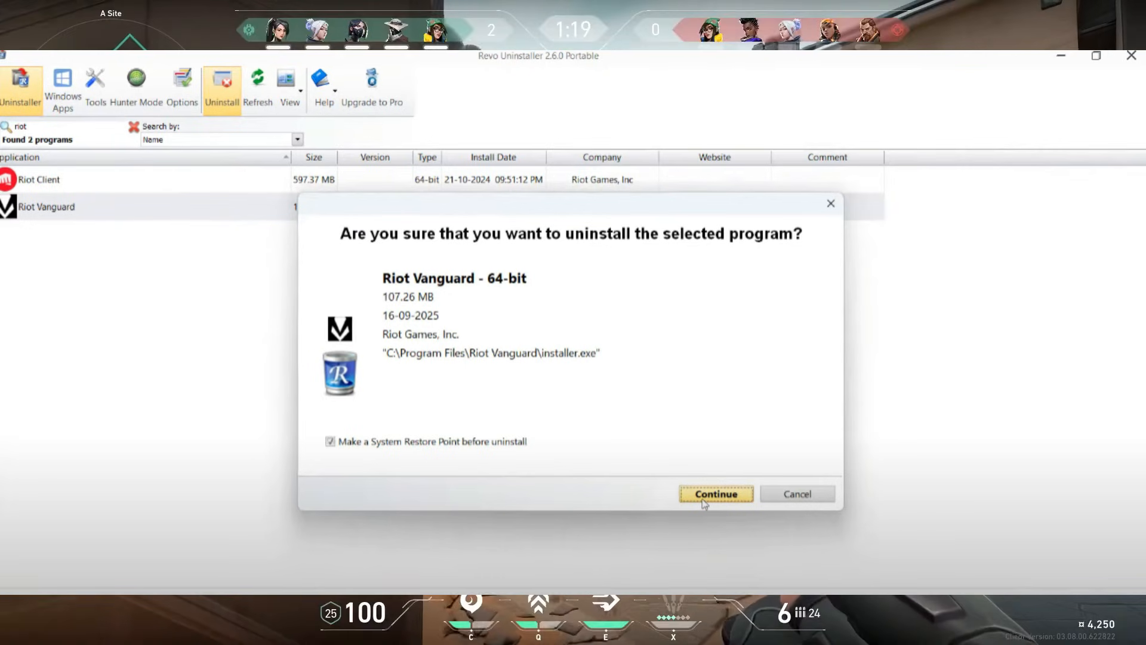
Step: Confirm uninstalling Riot Vanguard and start the Moderate leftover scan
{"action": "left_click", "coordinate": [715, 494]}
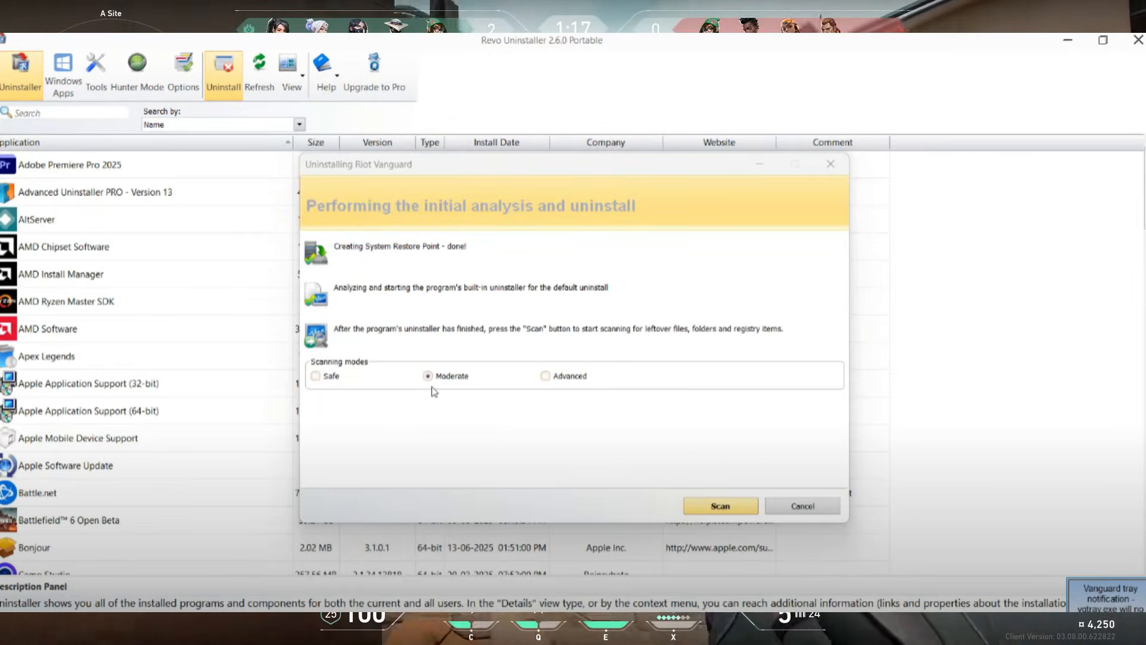
{"action": "left_click", "coordinate": [719, 505]}
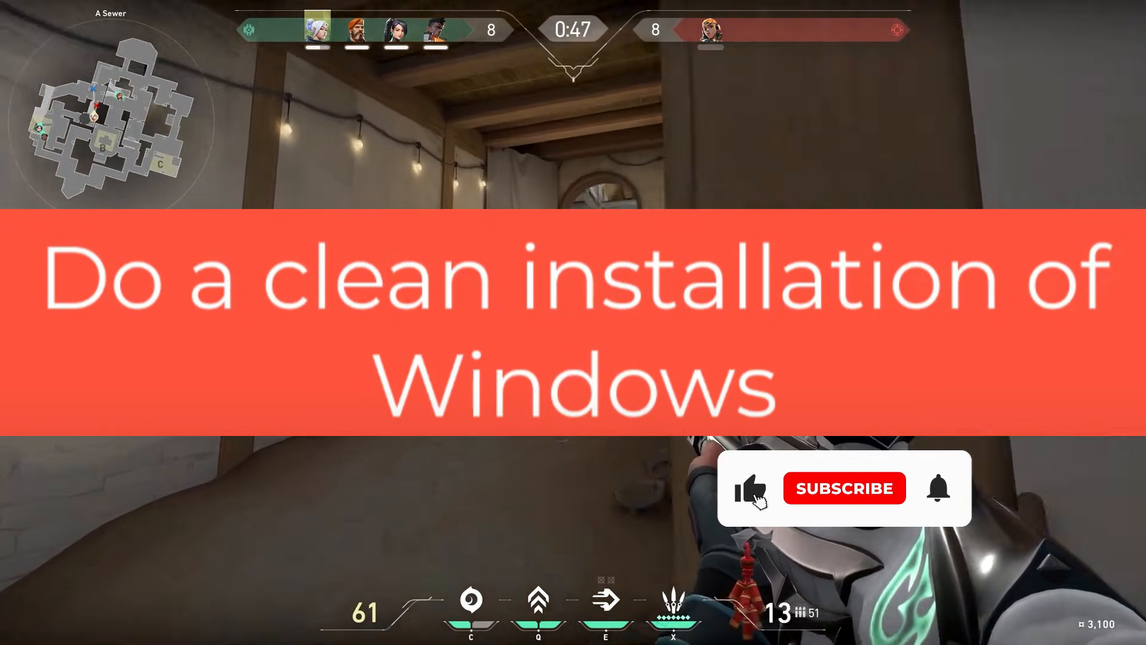
{"action": "left_click", "coordinate": [844, 488]}
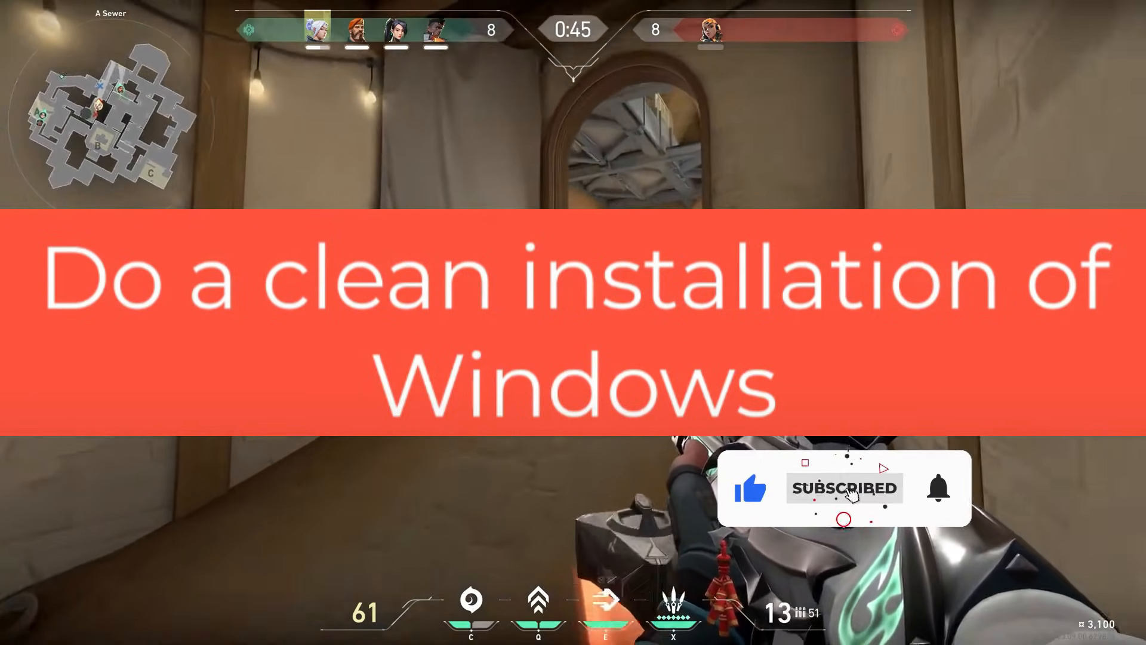